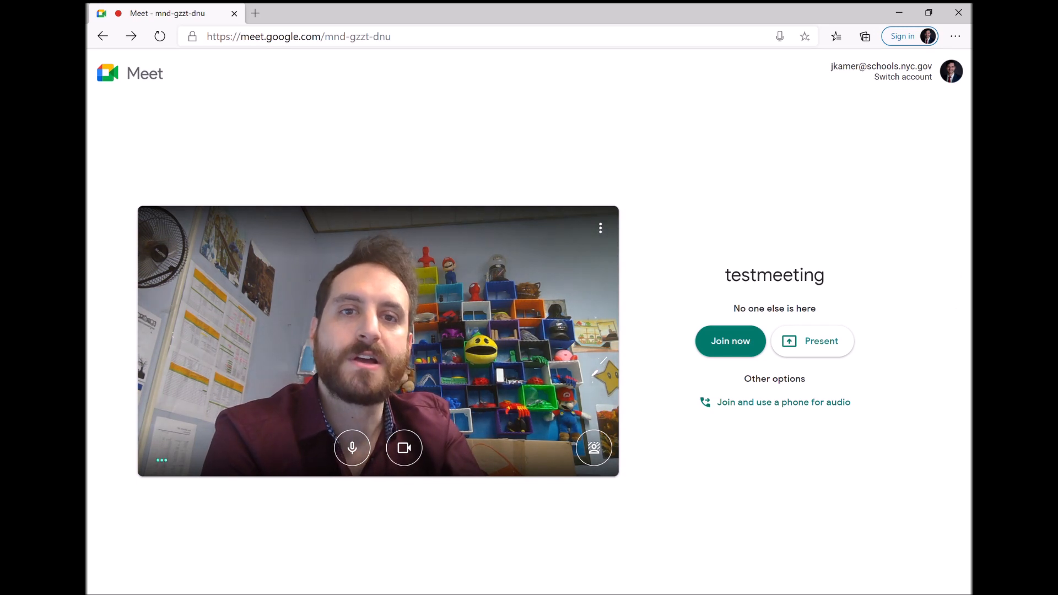
mouse_move(885, 245)
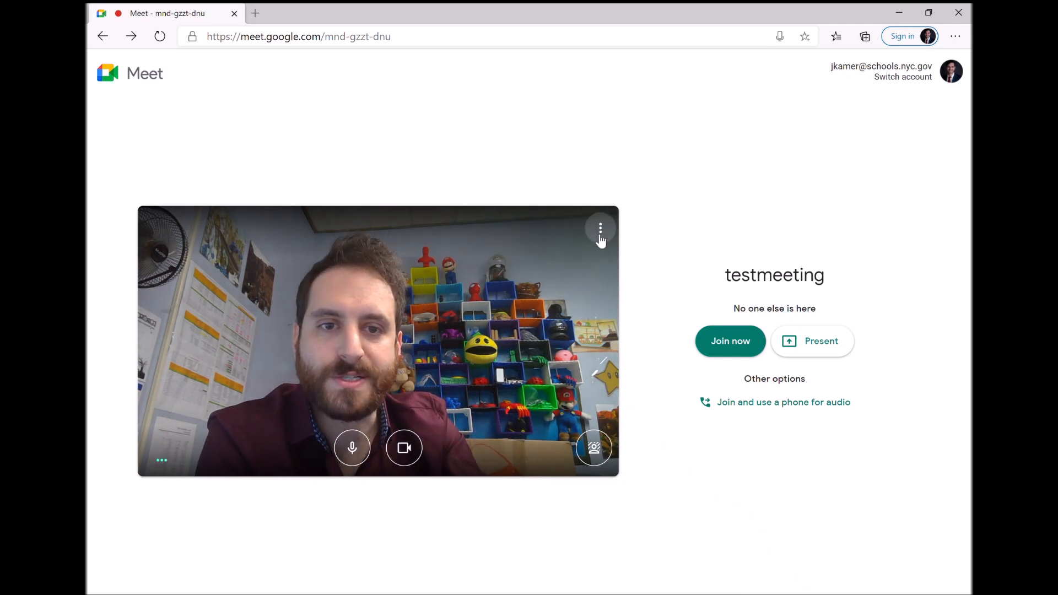
Step: Open the preview's More options menu, close it unused, then reopen it
click(600, 230)
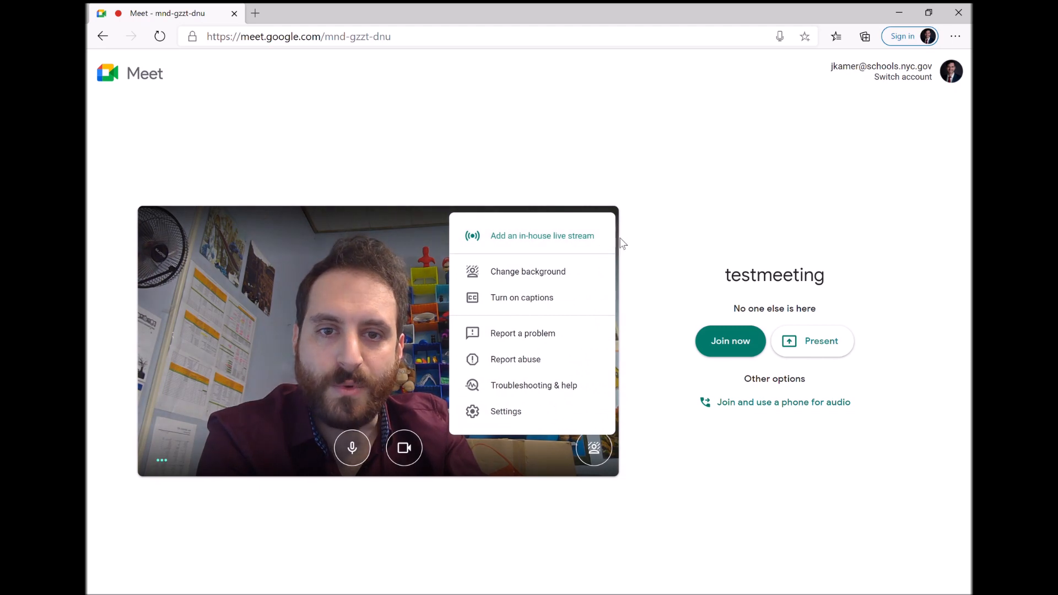
click(599, 228)
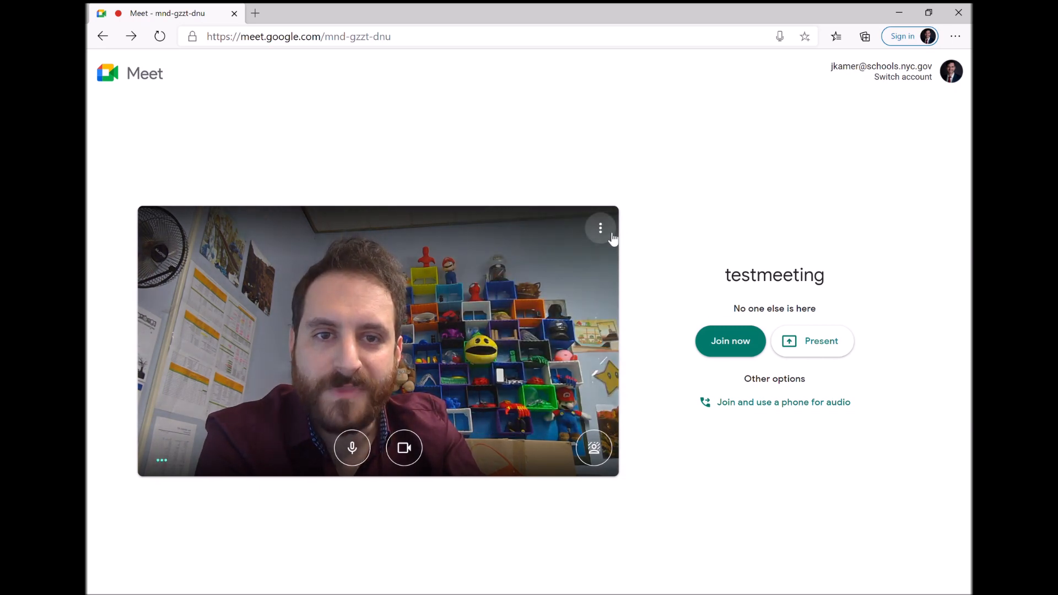
mouse_move(600, 228)
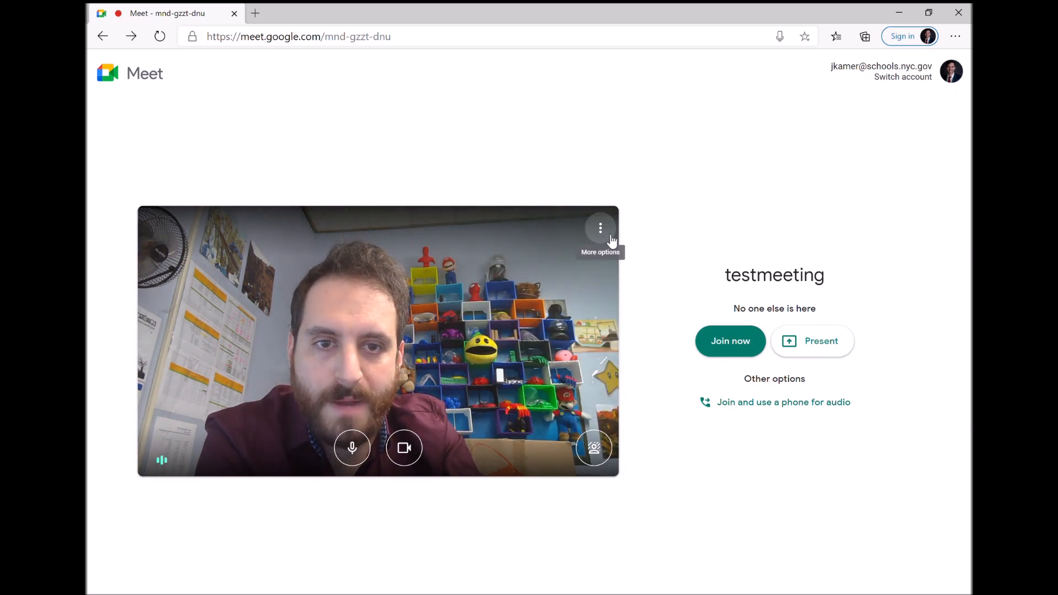
click(599, 228)
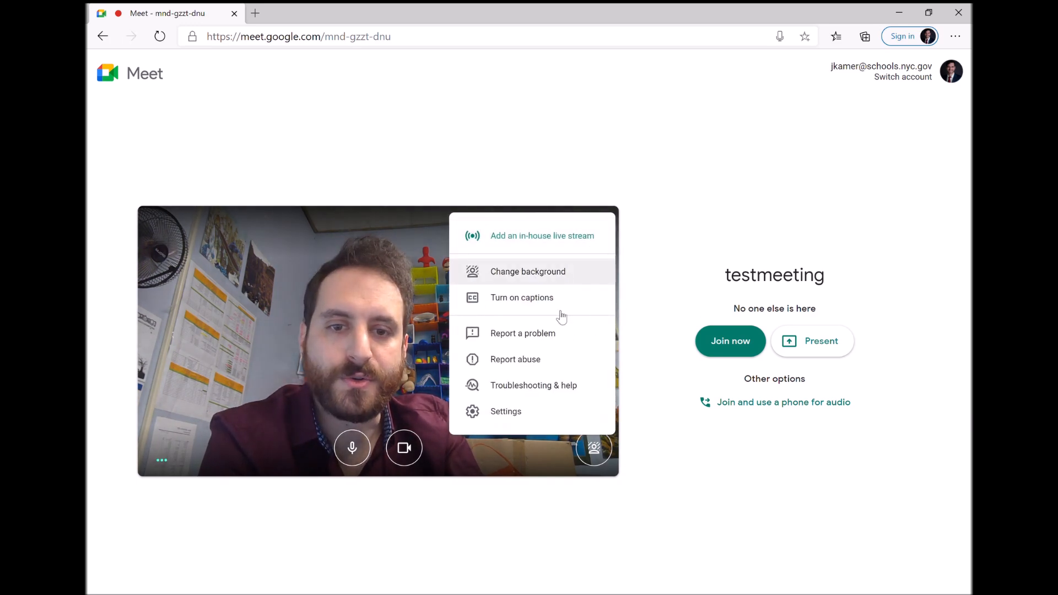
Step: Choose Settings from the More options menu to show the Audio tab
click(505, 411)
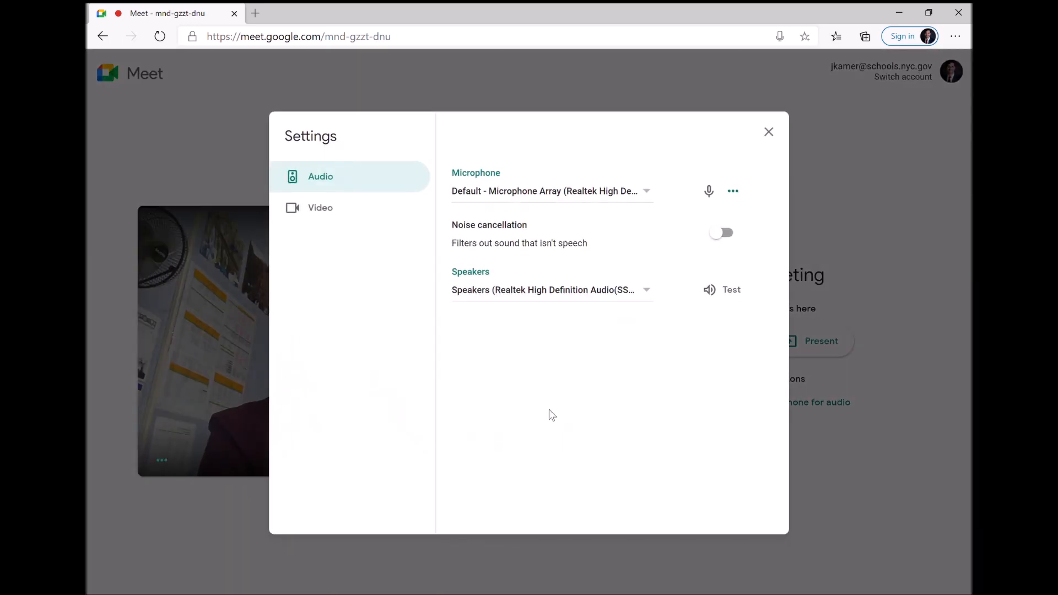
mouse_move(378, 187)
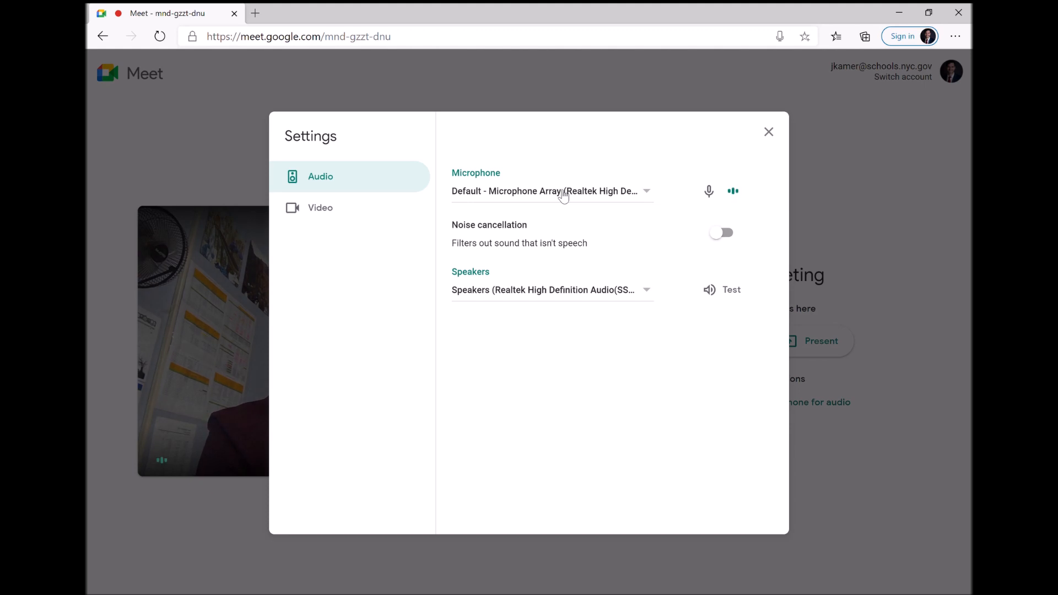
mouse_move(608, 194)
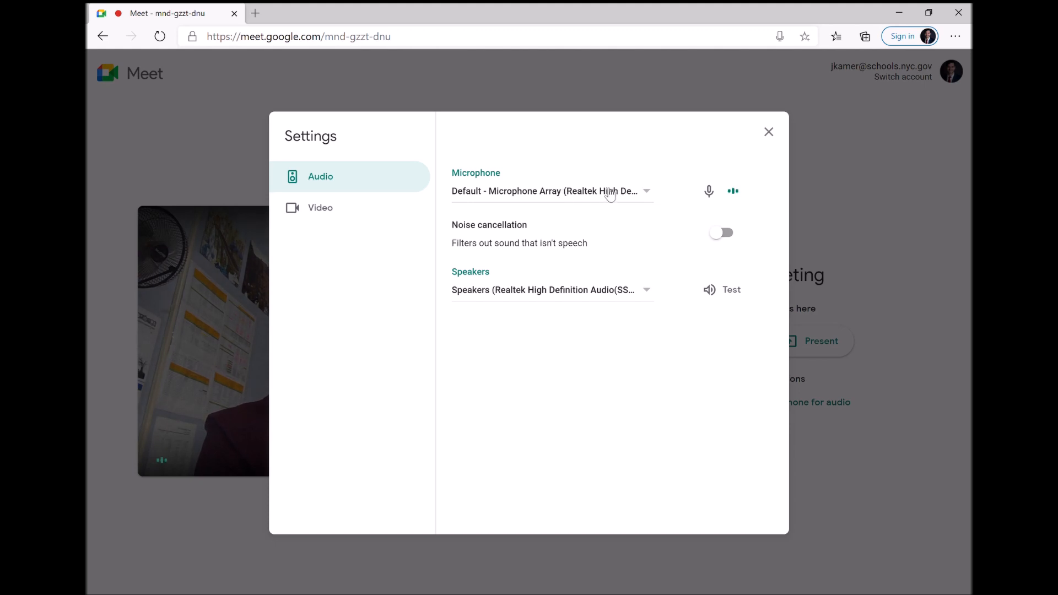
Step: Expand the Microphone dropdown to list the three Realtek Microphone Array options
click(549, 191)
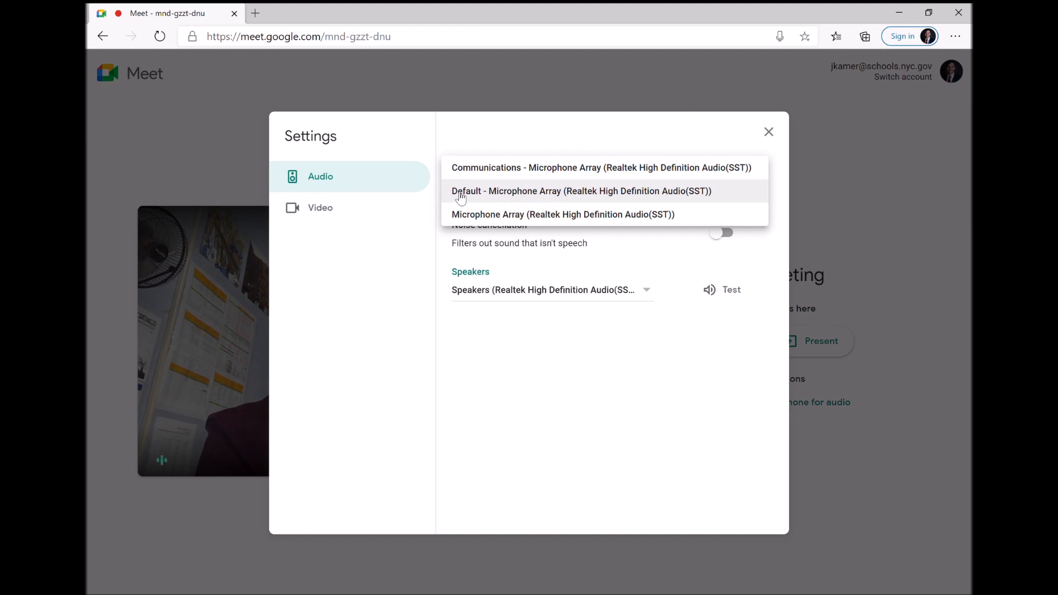
mouse_move(502, 198)
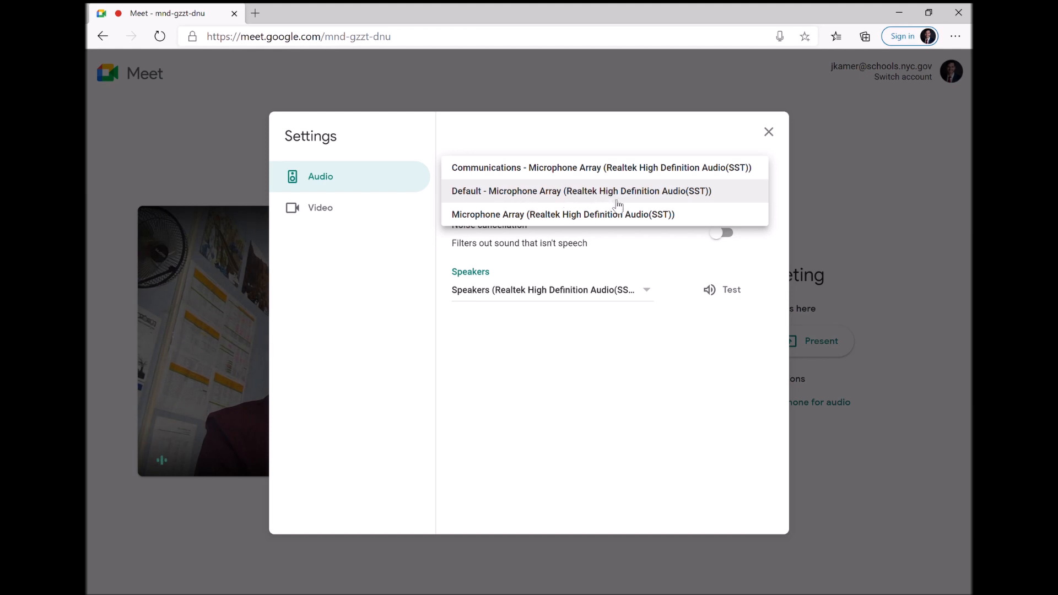
mouse_move(478, 199)
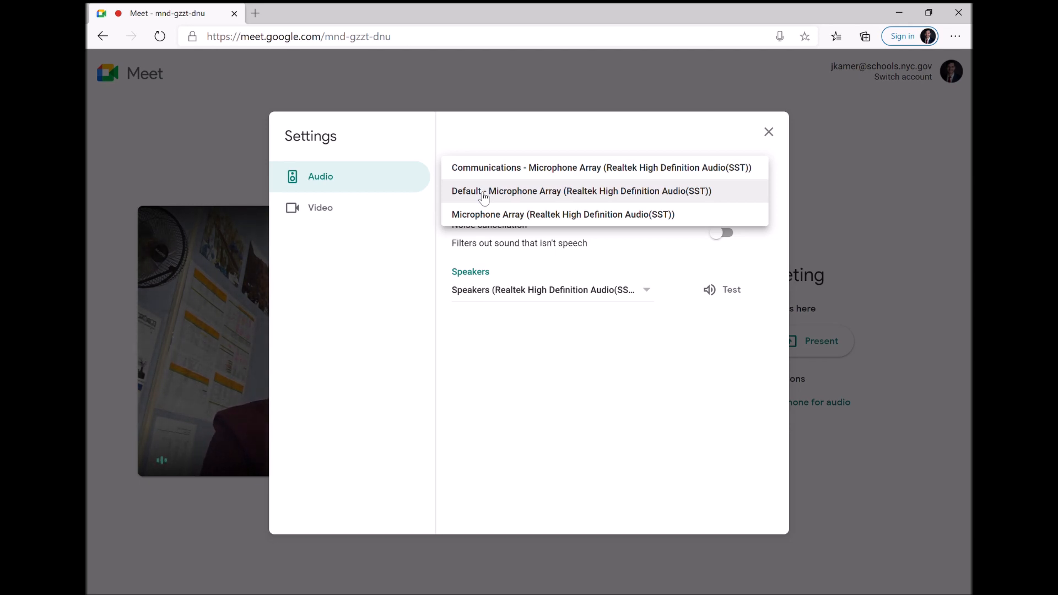
mouse_move(516, 196)
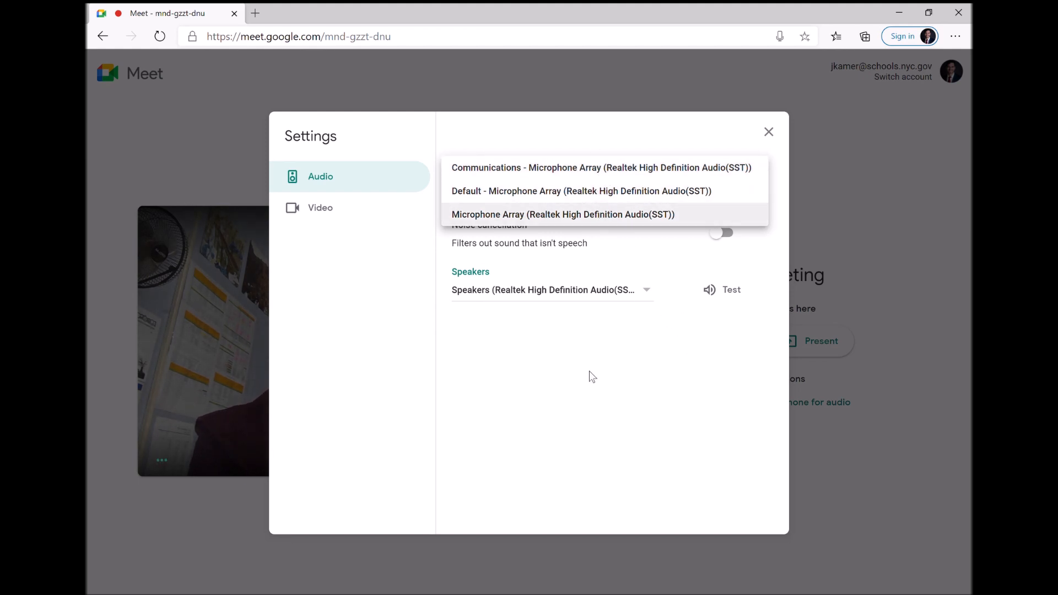
mouse_move(556, 192)
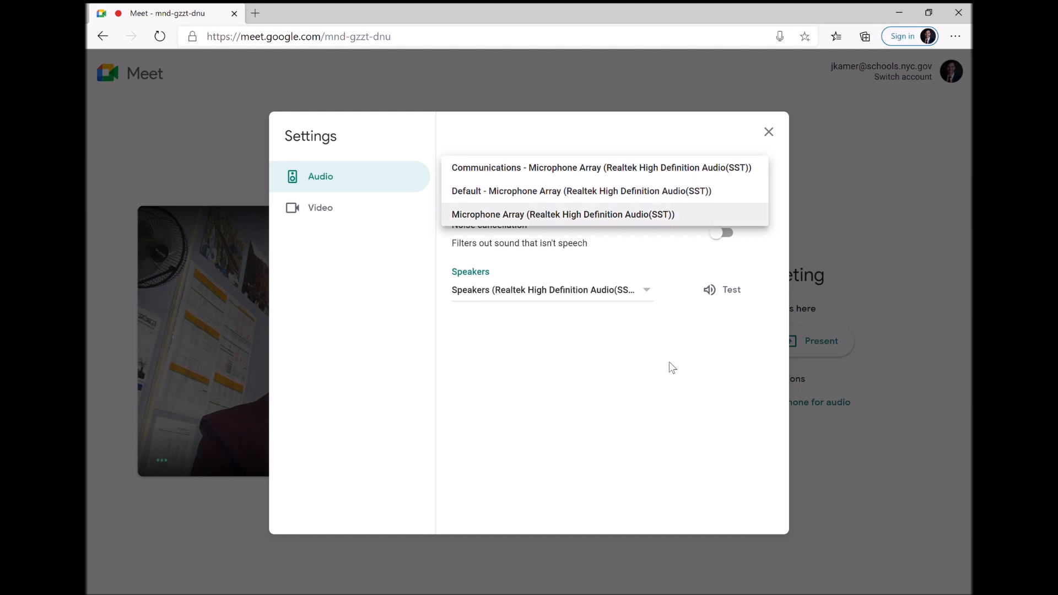
click(768, 131)
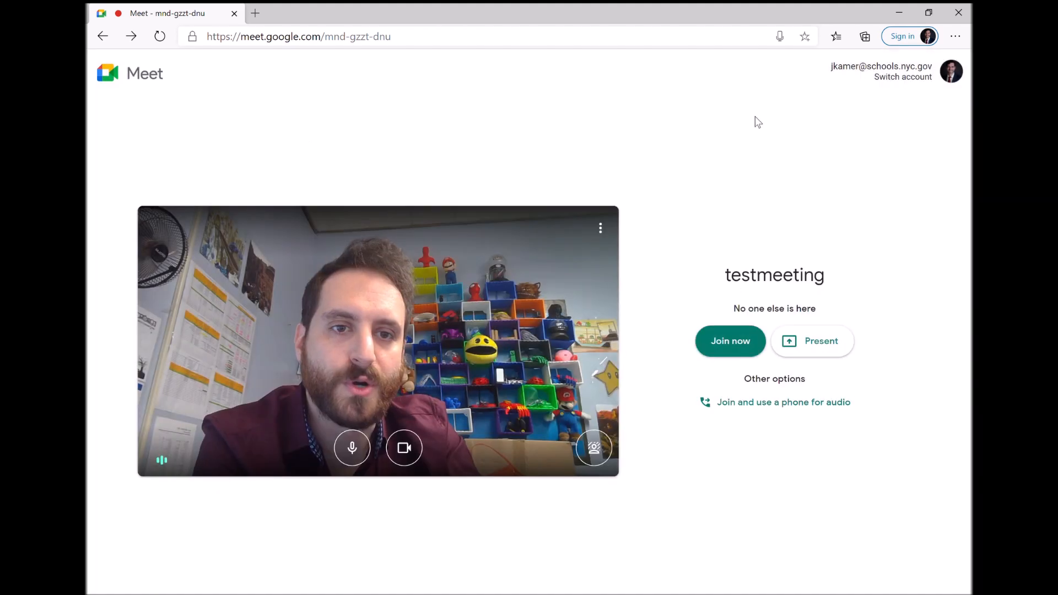
mouse_move(600, 228)
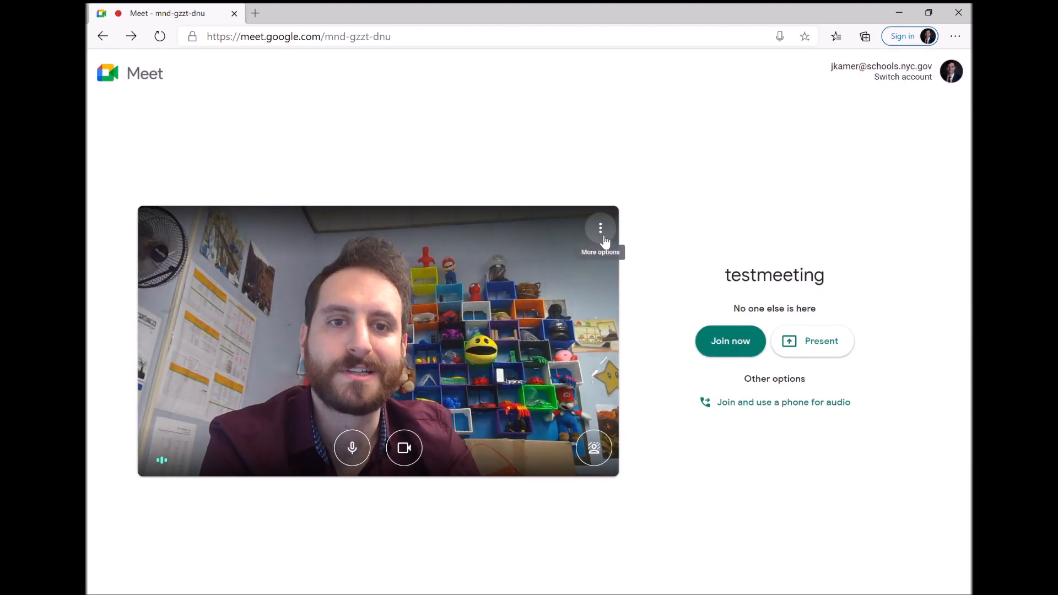
click(599, 228)
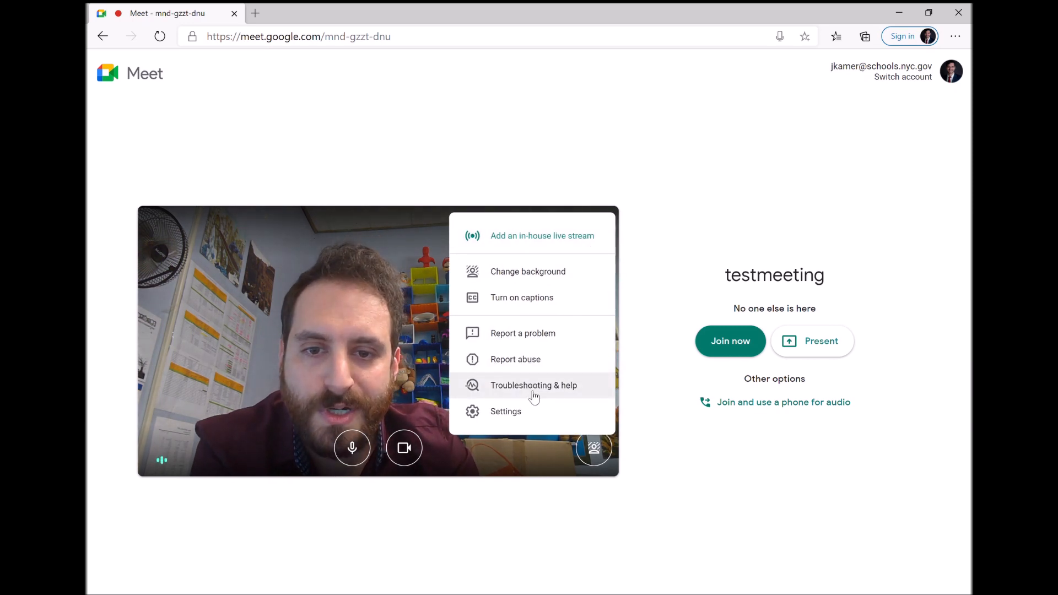
click(505, 411)
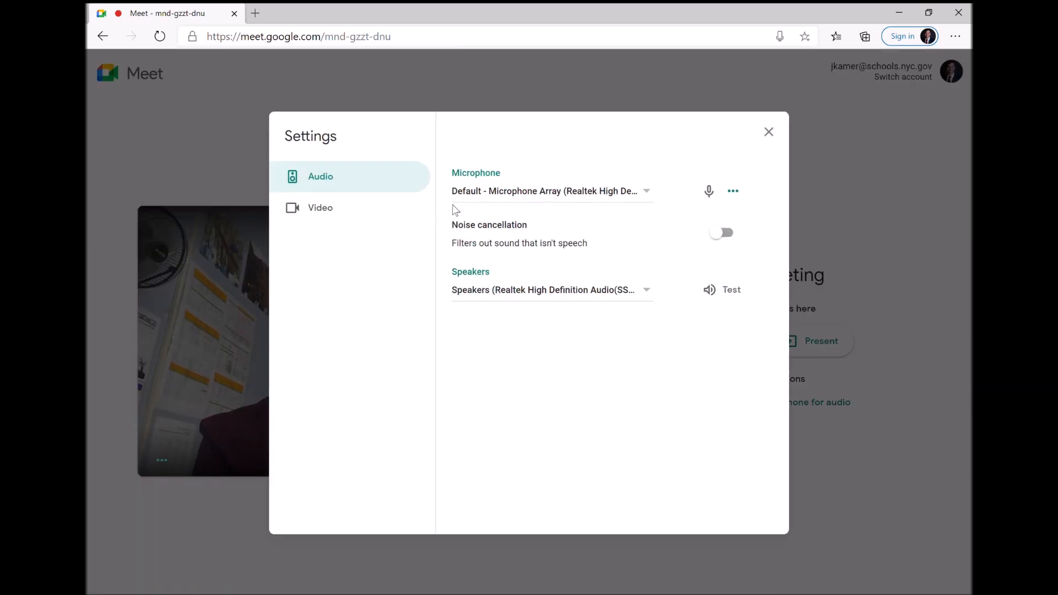
mouse_move(605, 192)
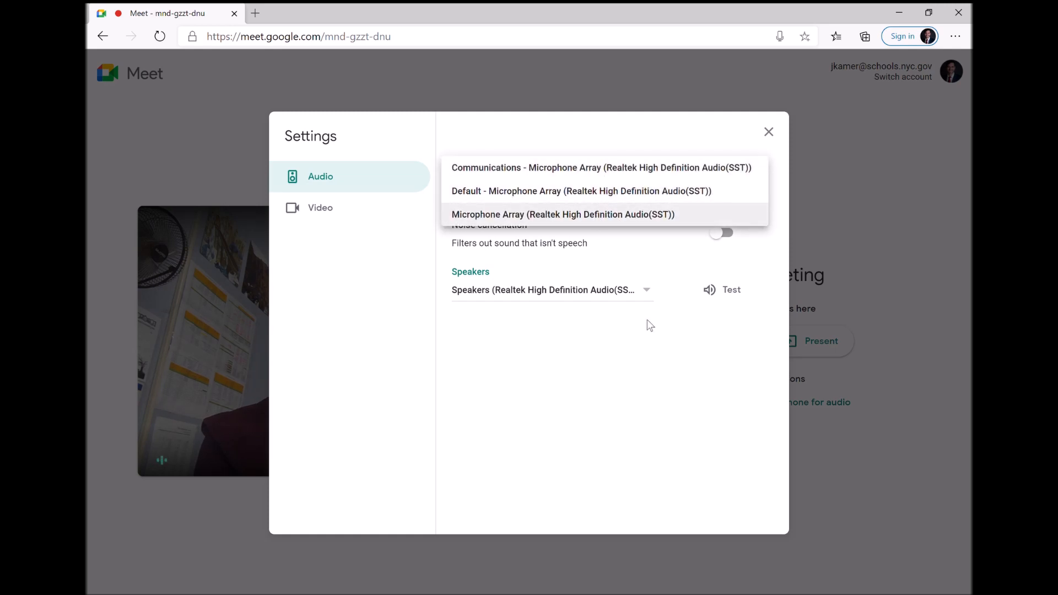
click(580, 191)
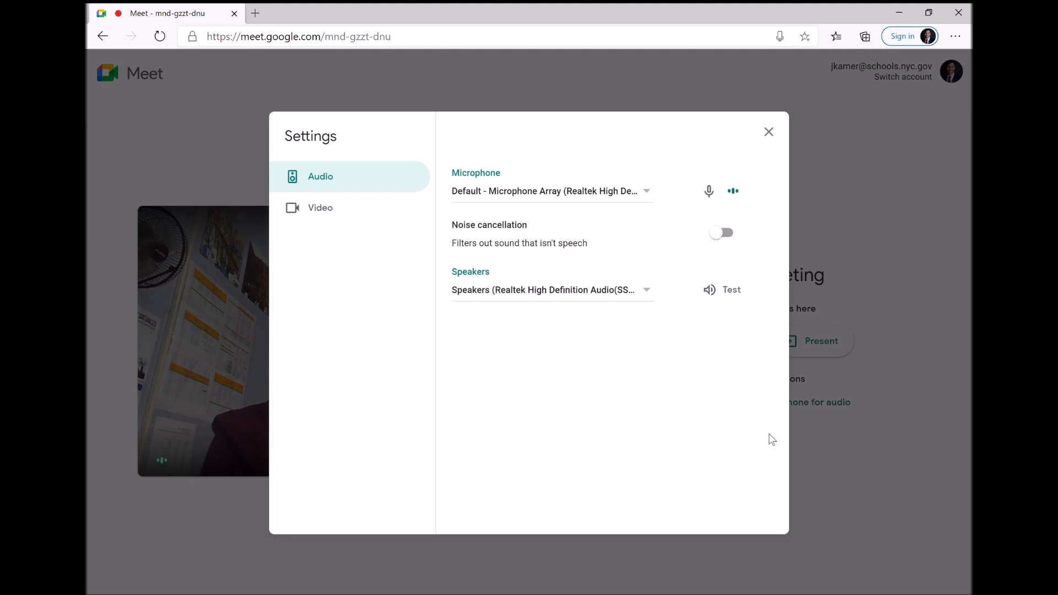
mouse_move(356, 369)
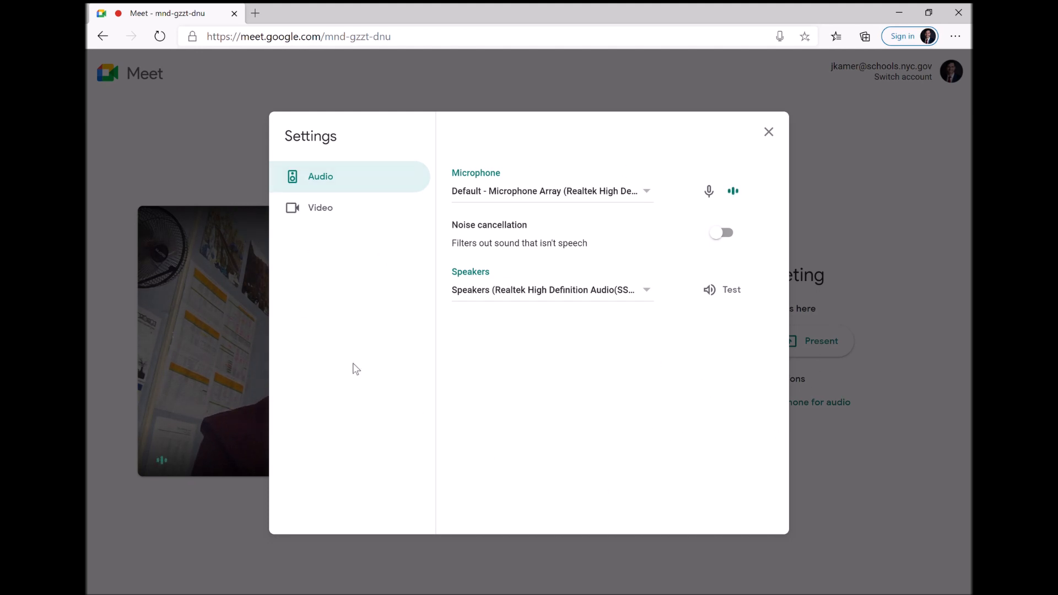
click(546, 191)
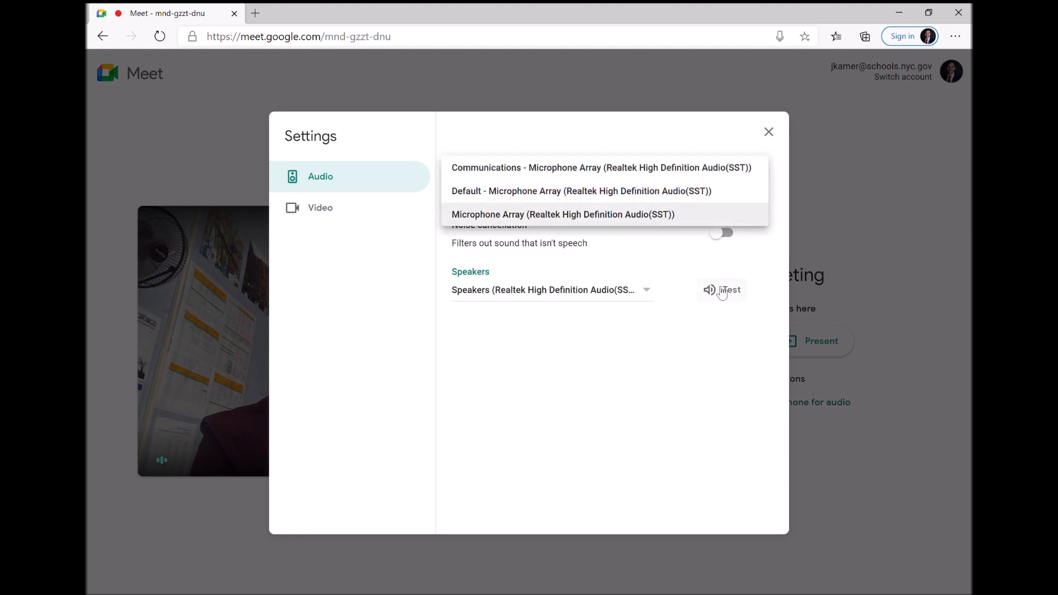
mouse_move(693, 283)
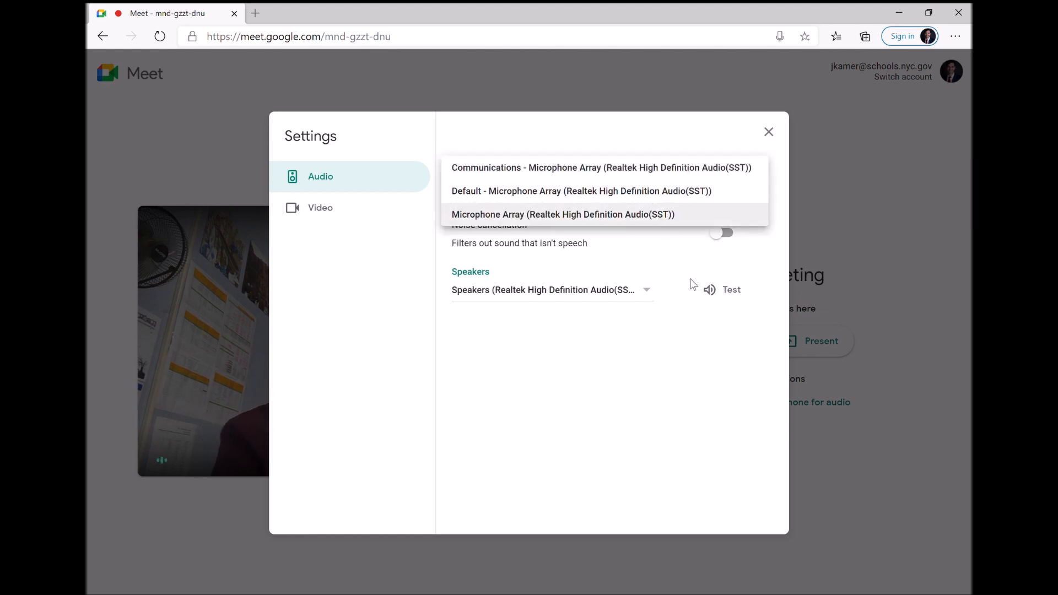
mouse_move(709, 193)
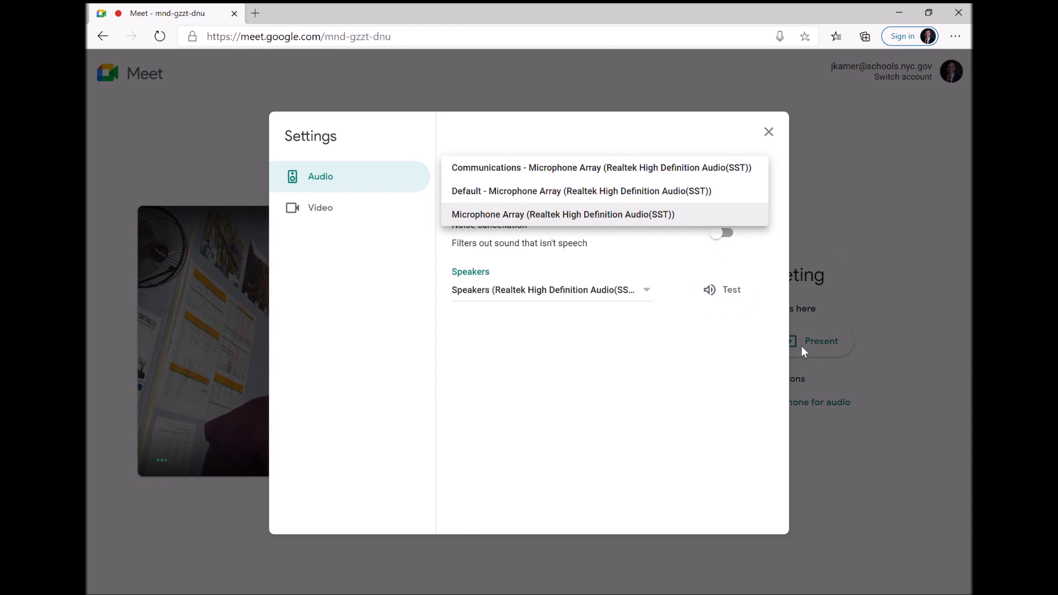
mouse_move(705, 367)
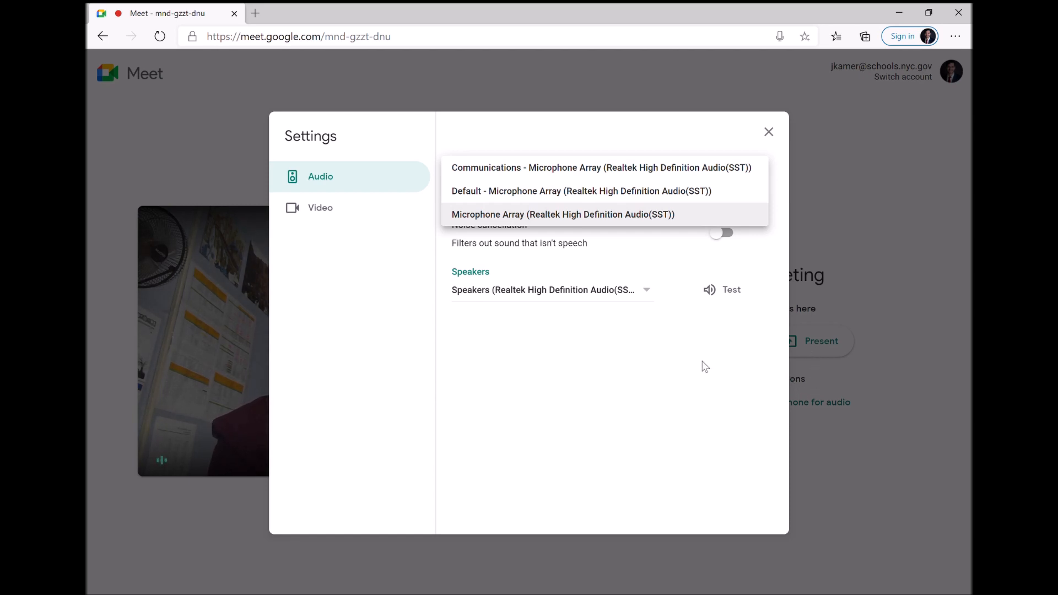
mouse_move(694, 285)
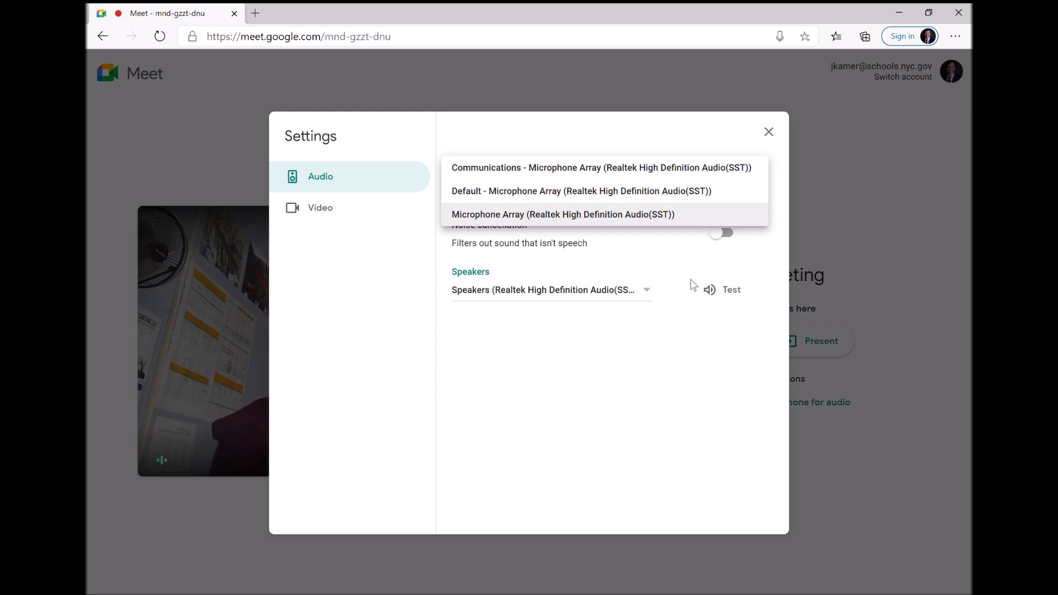
mouse_move(720, 334)
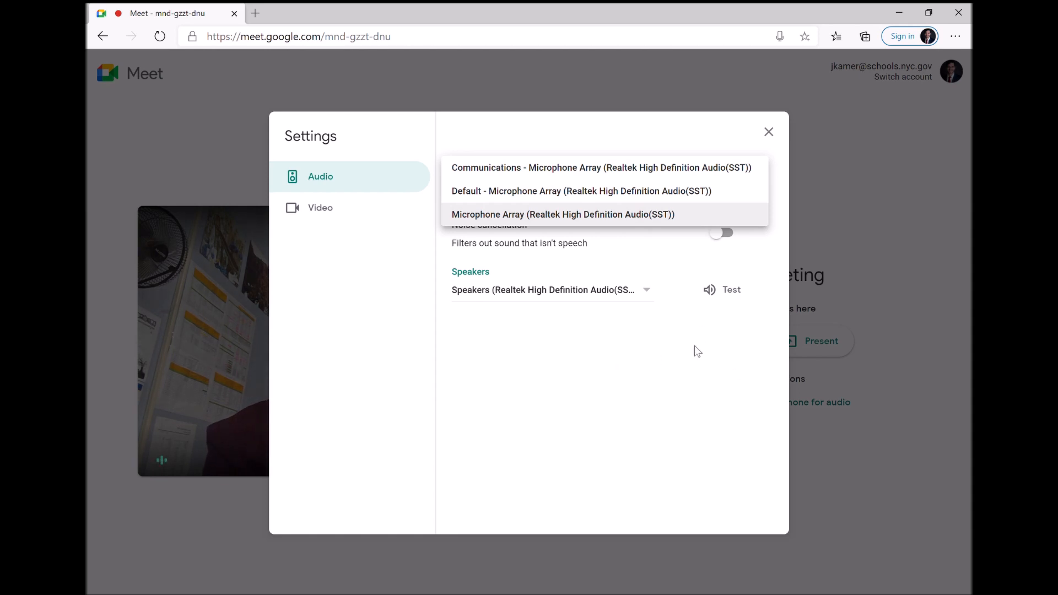
mouse_move(656, 414)
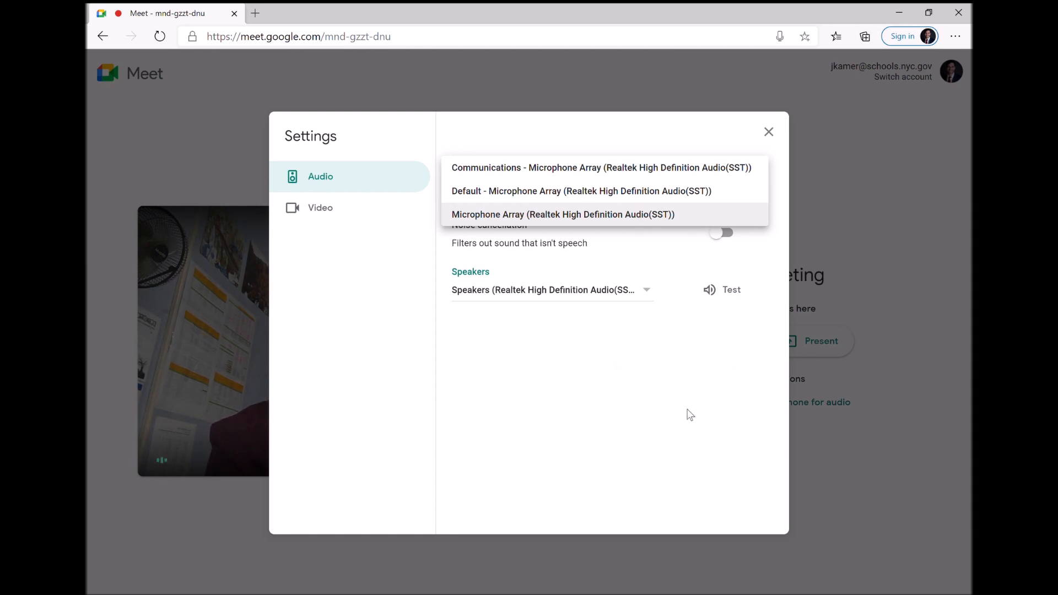
mouse_move(668, 347)
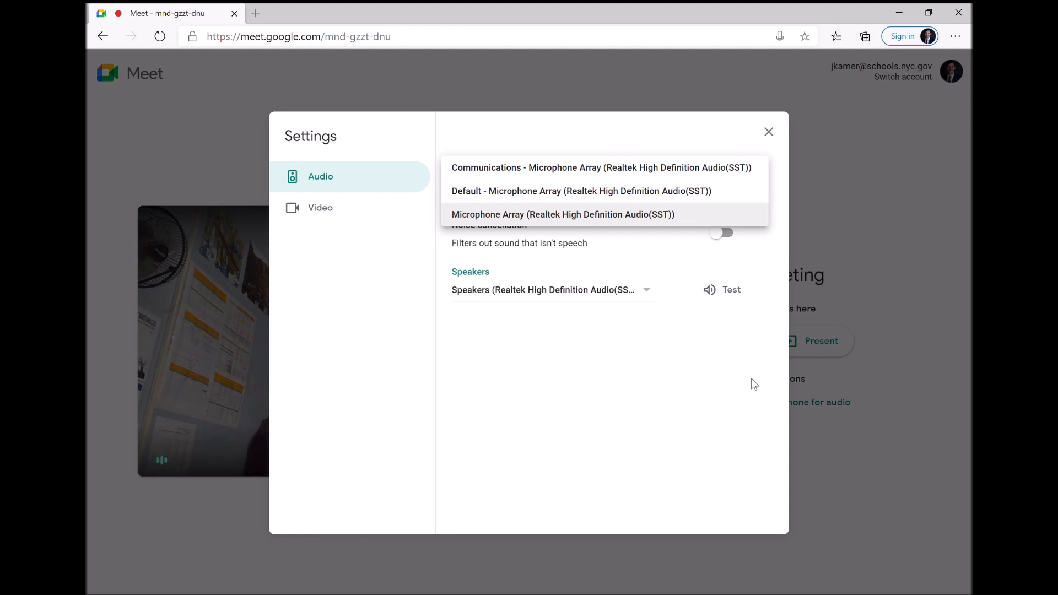
Step: Dismiss the microphone list, keeping Default, and close the Settings dialog
click(580, 191)
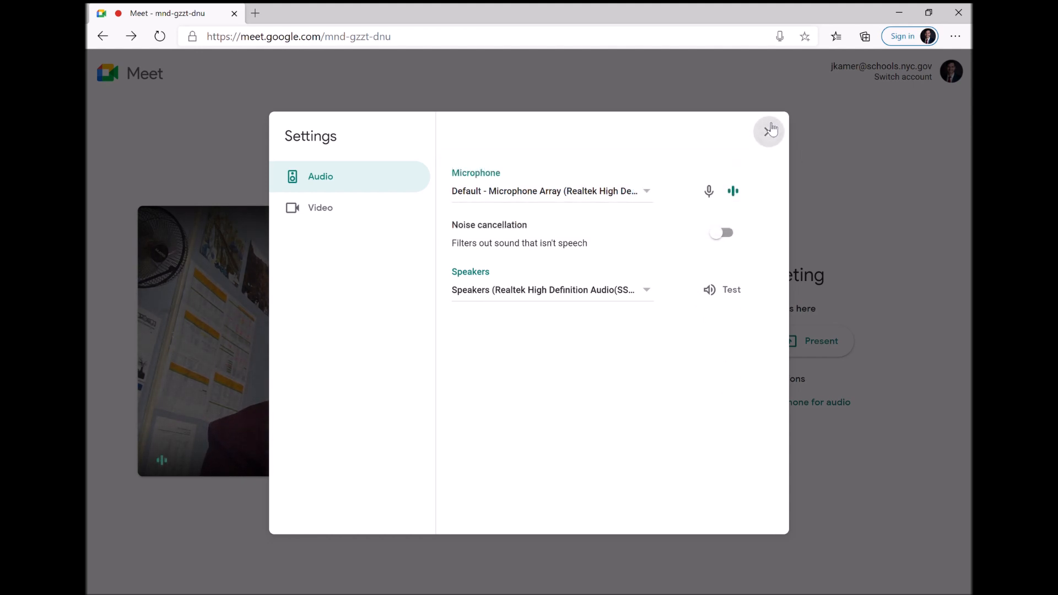
click(770, 129)
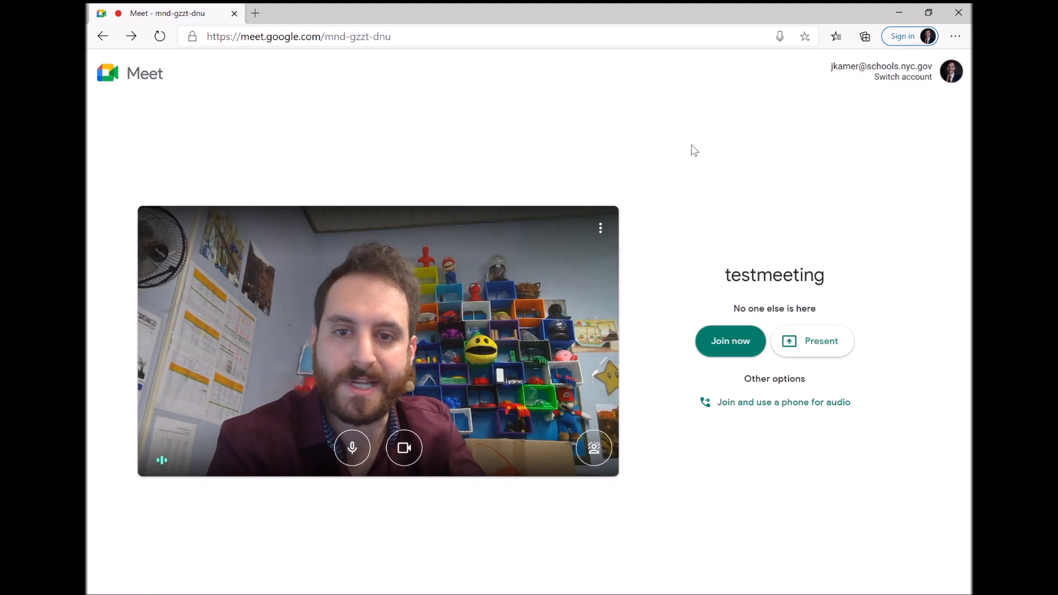